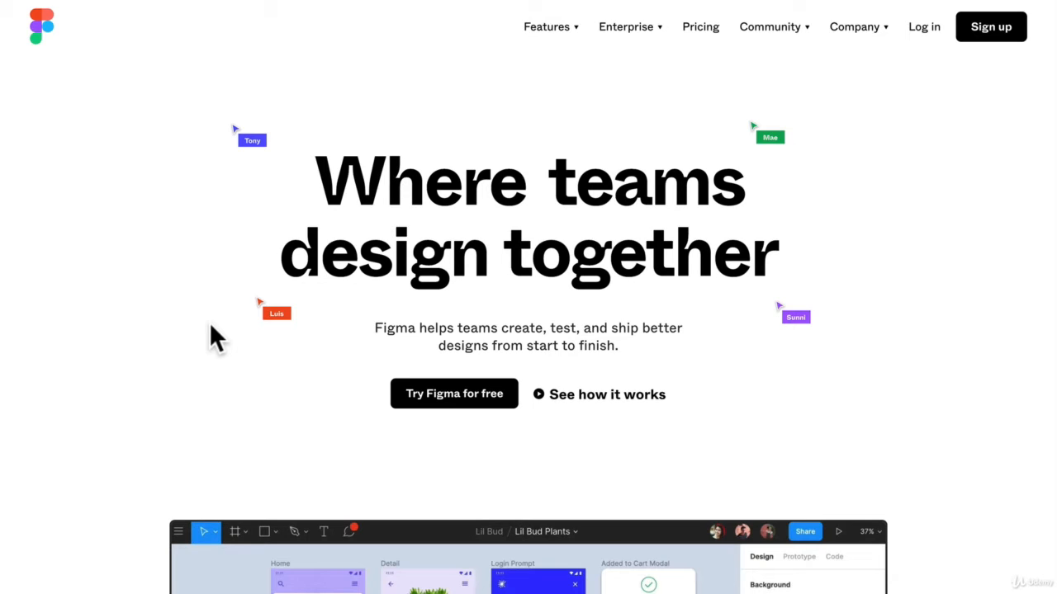
pyautogui.moveTo(615, 129)
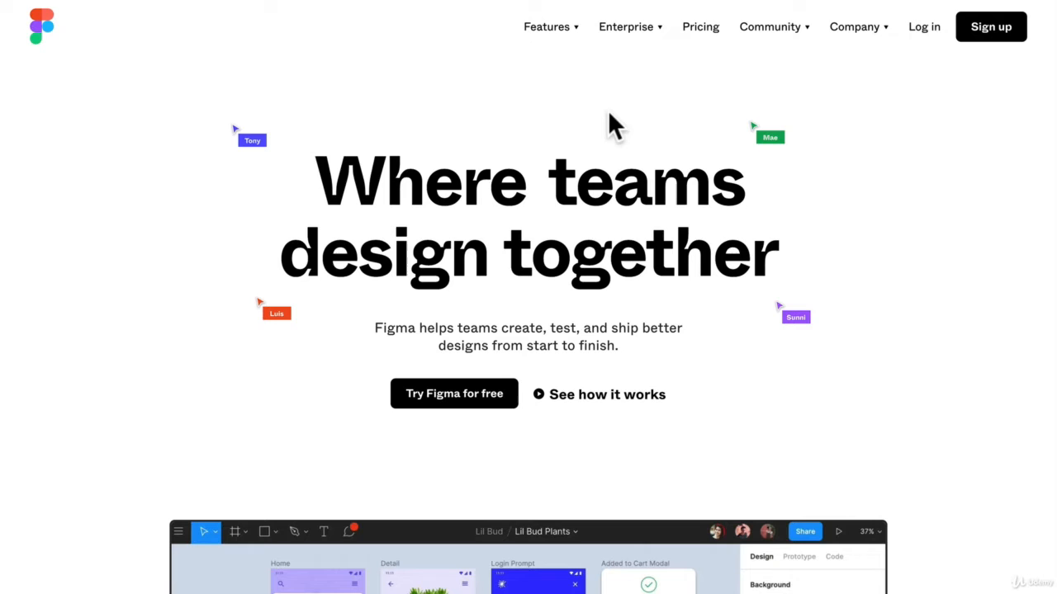
pyautogui.moveTo(591, 91)
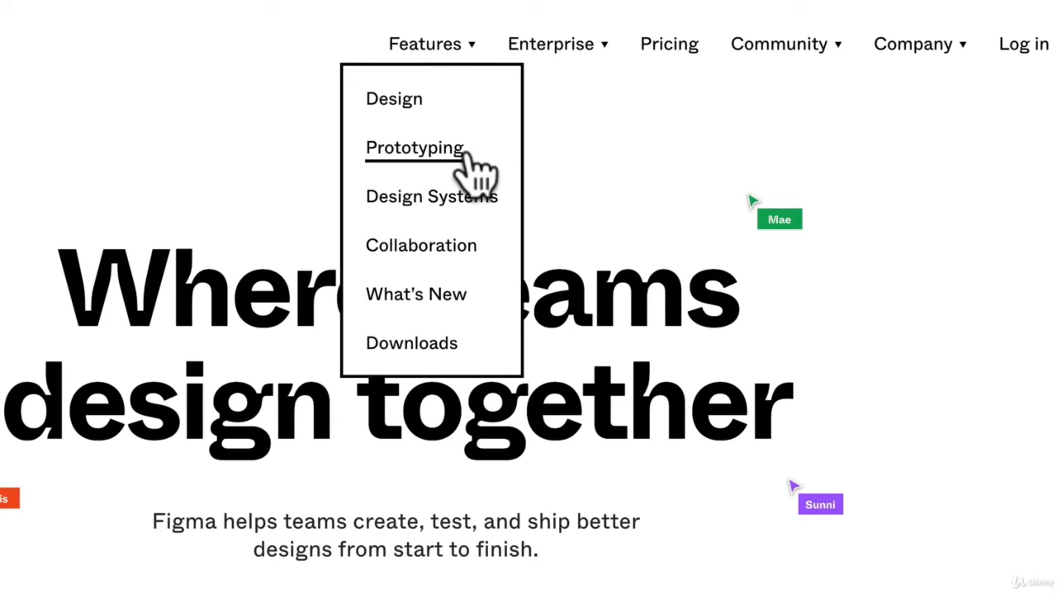
pyautogui.moveTo(471, 281)
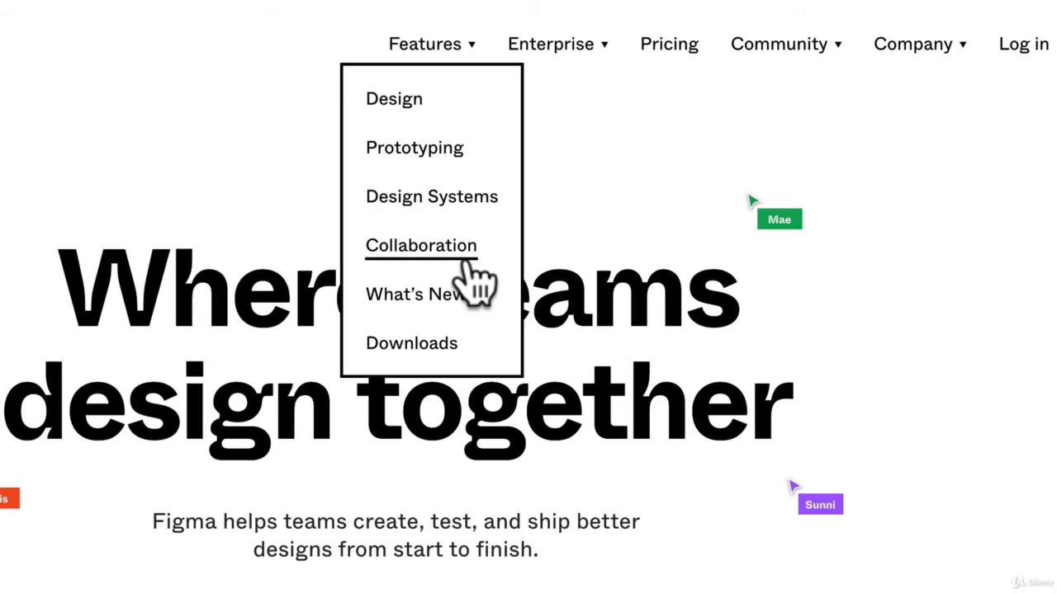
pyautogui.moveTo(429, 355)
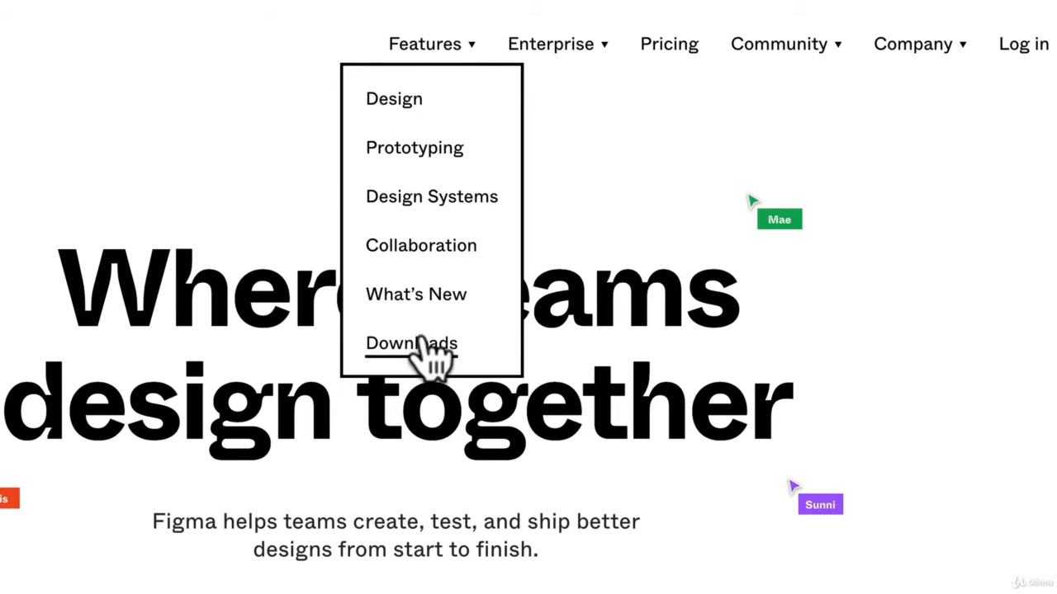
# - Go to the Figma Downloads page listing desktop app, device preview and font installers
pyautogui.click(411, 342)
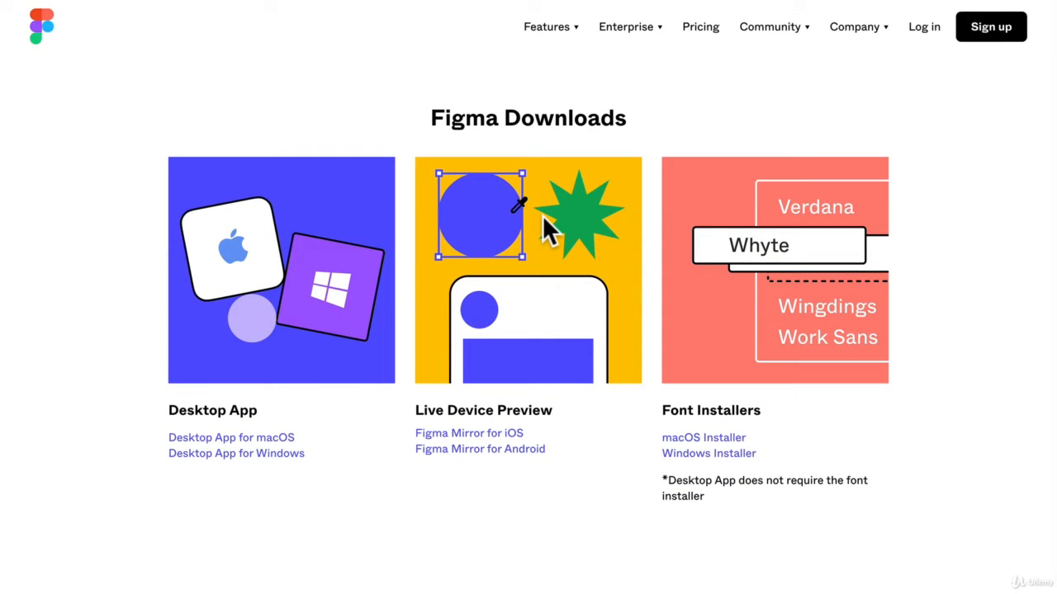
pyautogui.moveTo(424, 149)
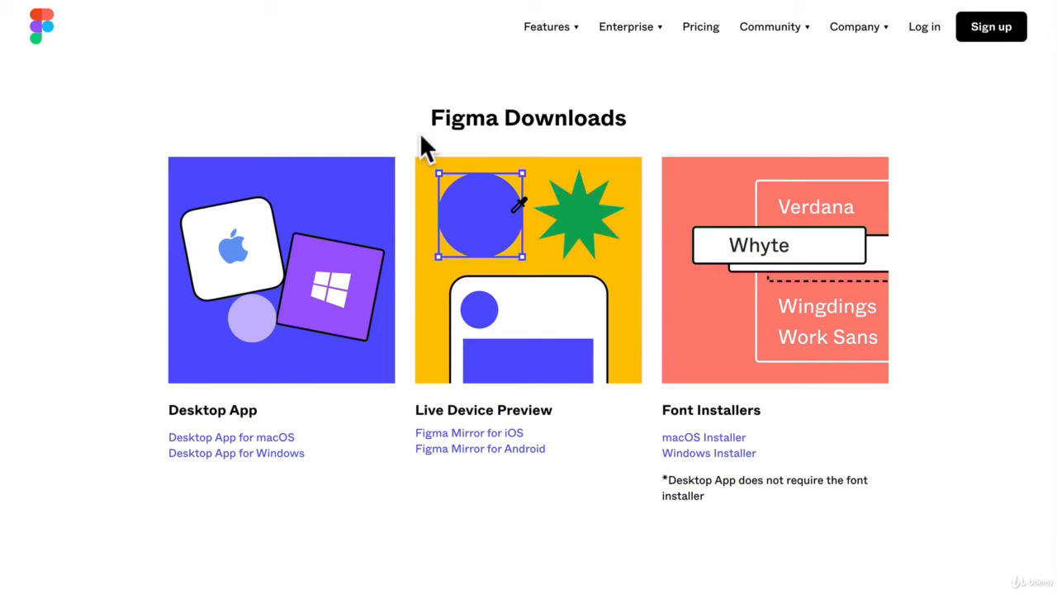
pyautogui.moveTo(198, 58)
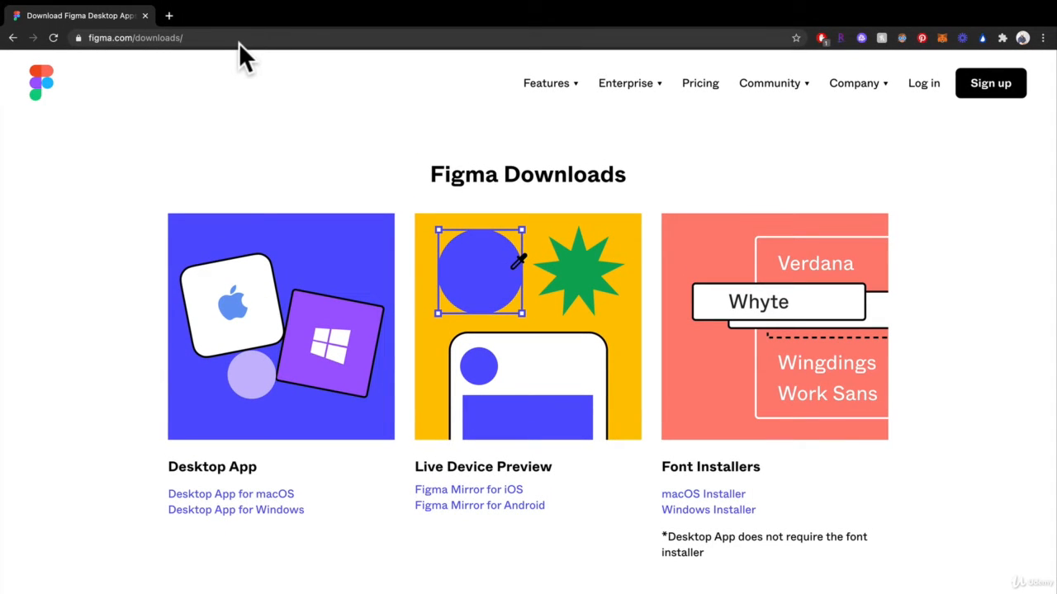
pyautogui.moveTo(510, 161)
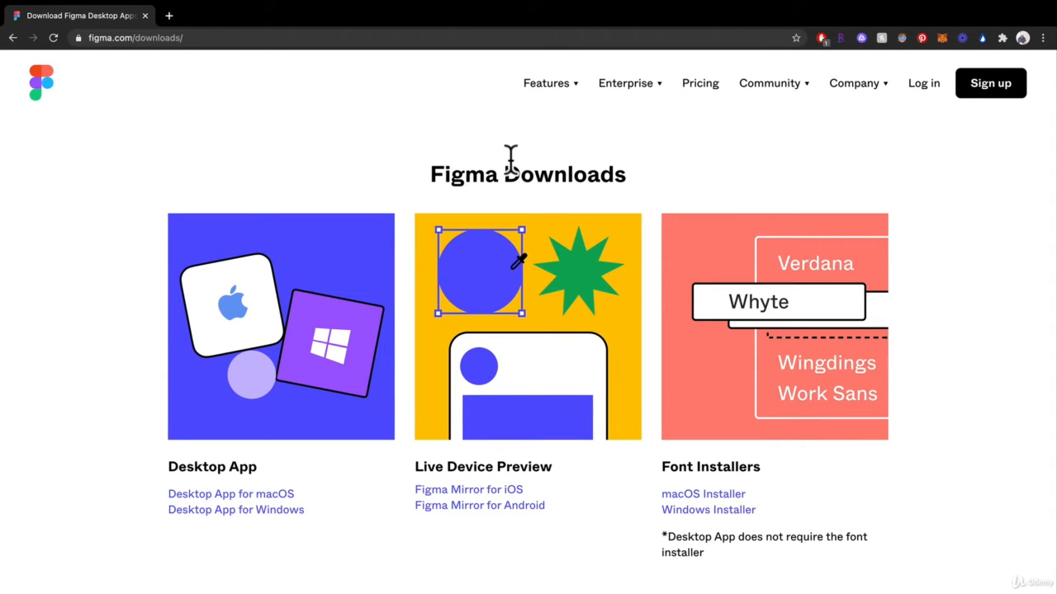
# - Go to the Pricing page comparing Starter, Professional and Organization plans, then expand the Community menu
pyautogui.click(700, 66)
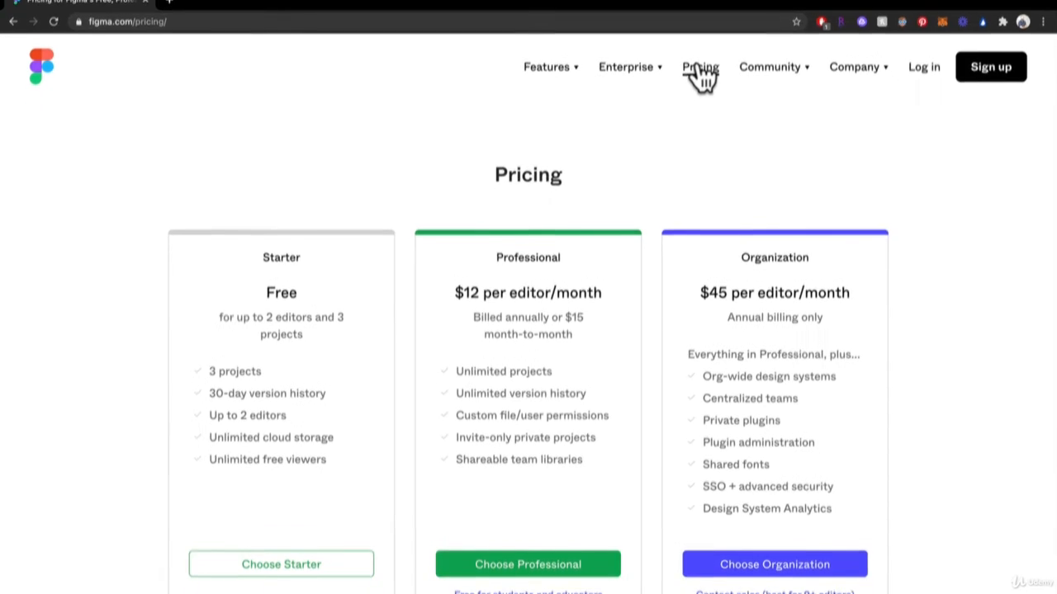
pyautogui.scroll(3)
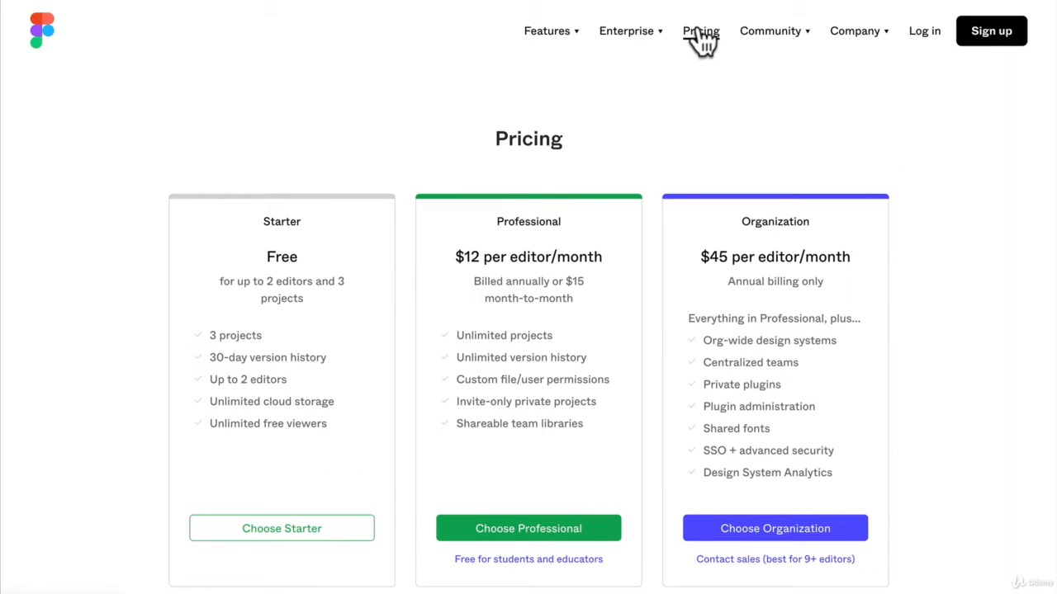
pyautogui.moveTo(305, 284)
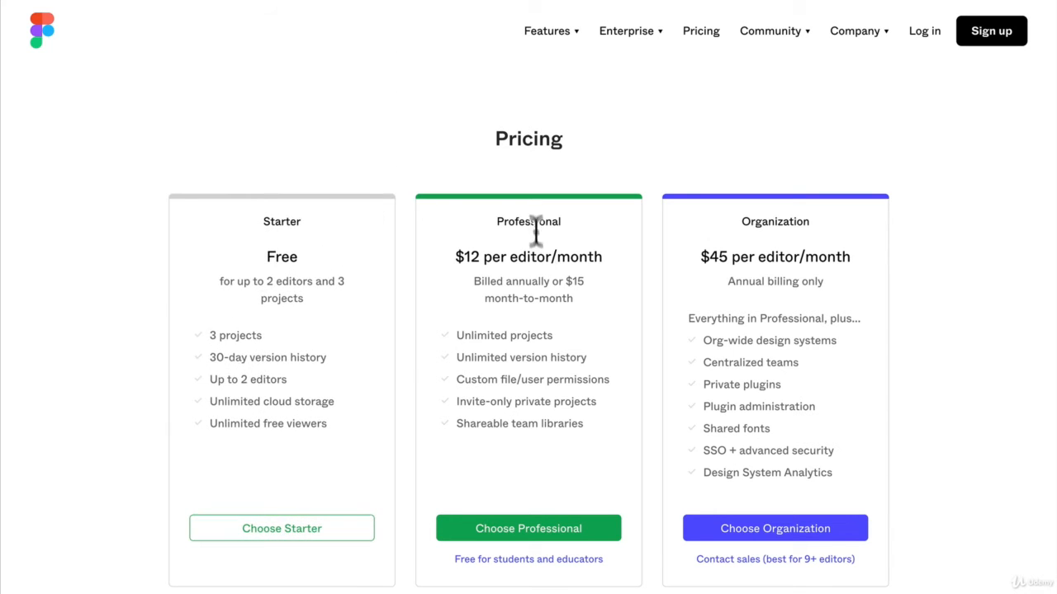
pyautogui.moveTo(826, 280)
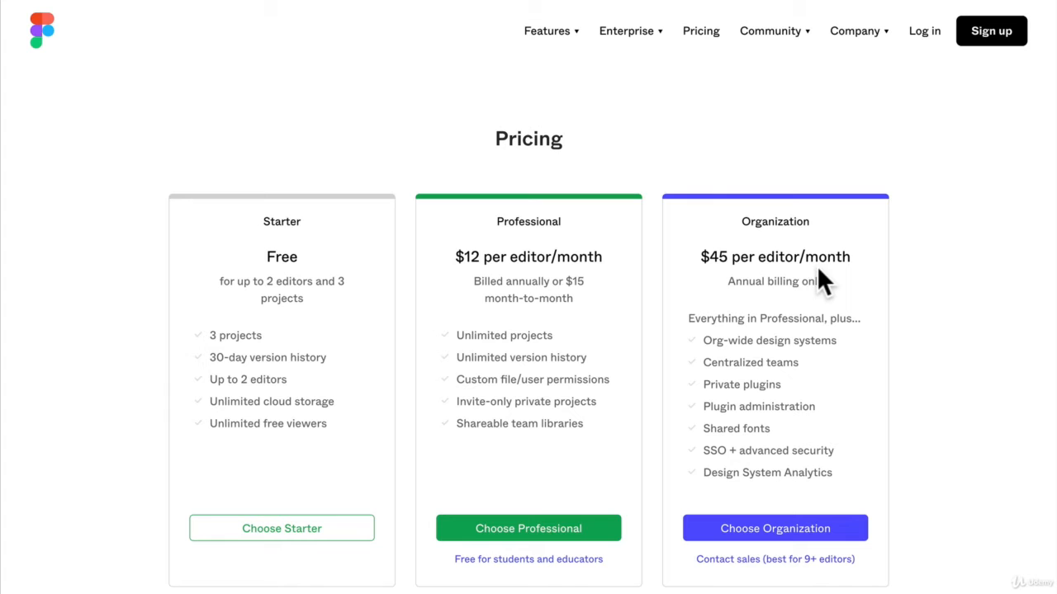
pyautogui.moveTo(700, 156)
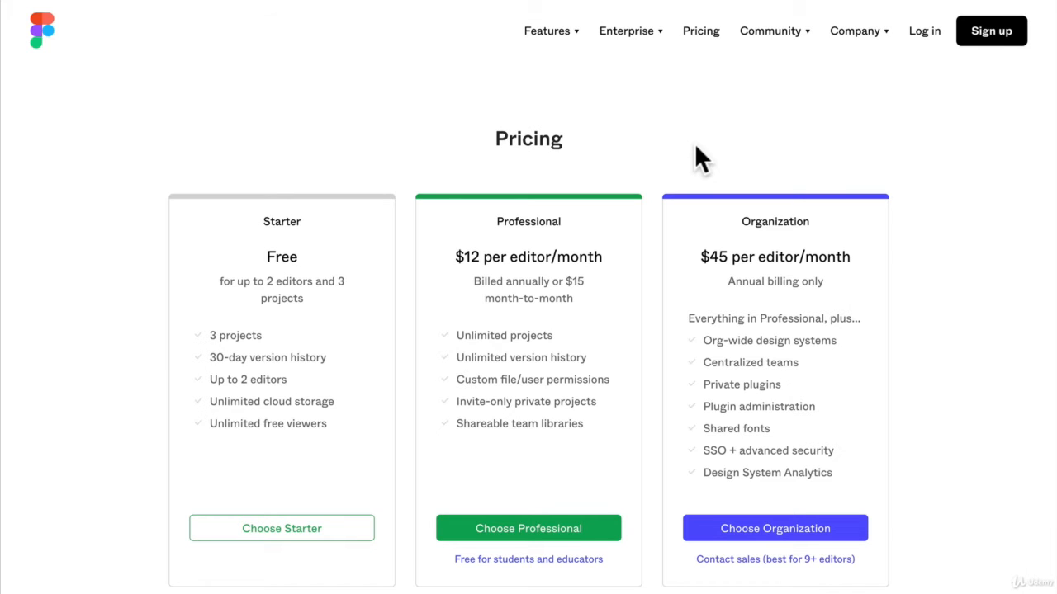
pyautogui.click(769, 30)
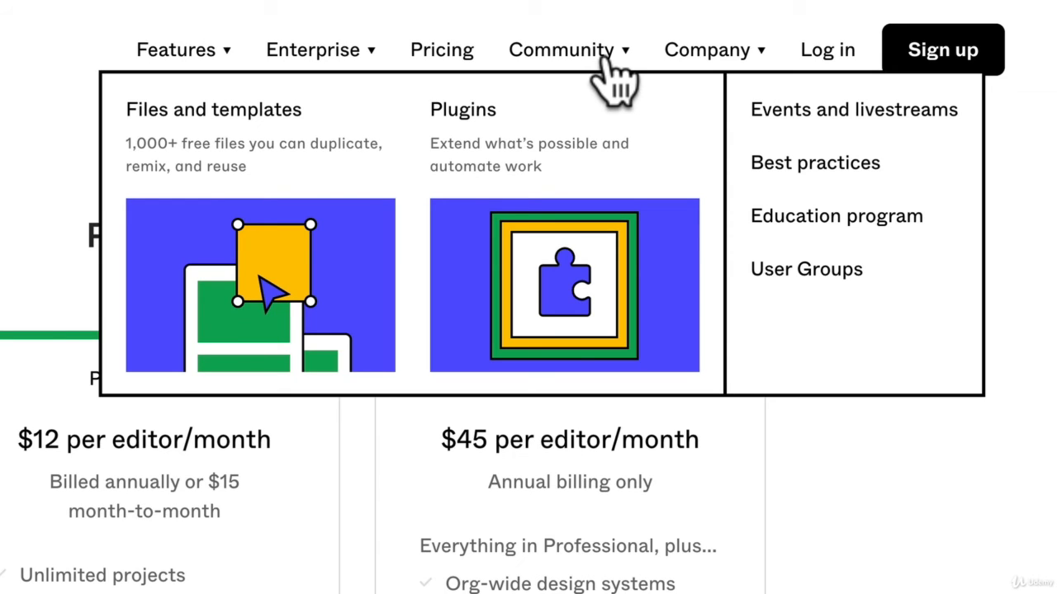
pyautogui.moveTo(614, 83)
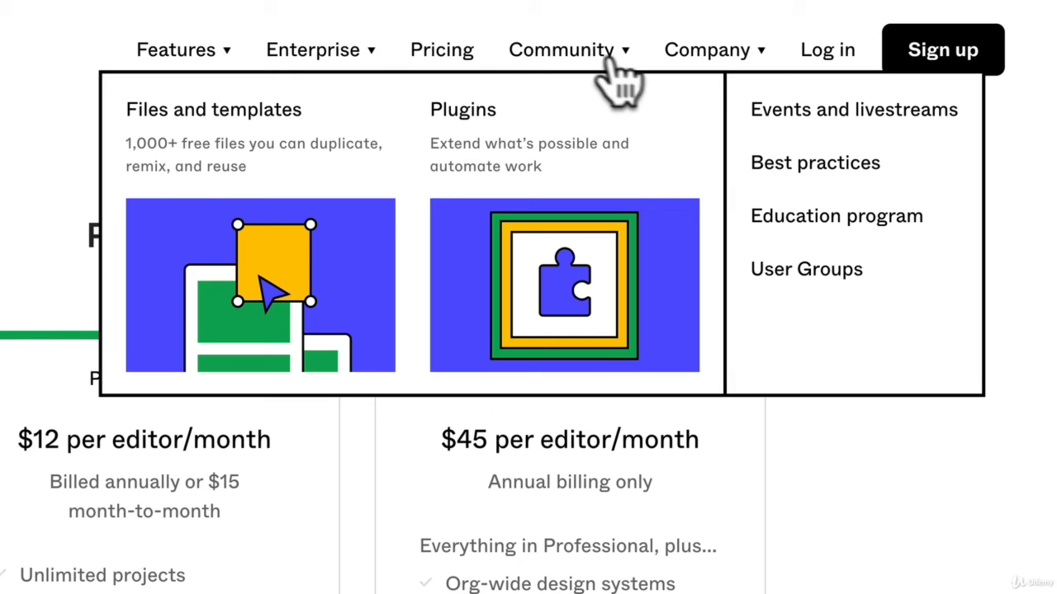
pyautogui.moveTo(842, 173)
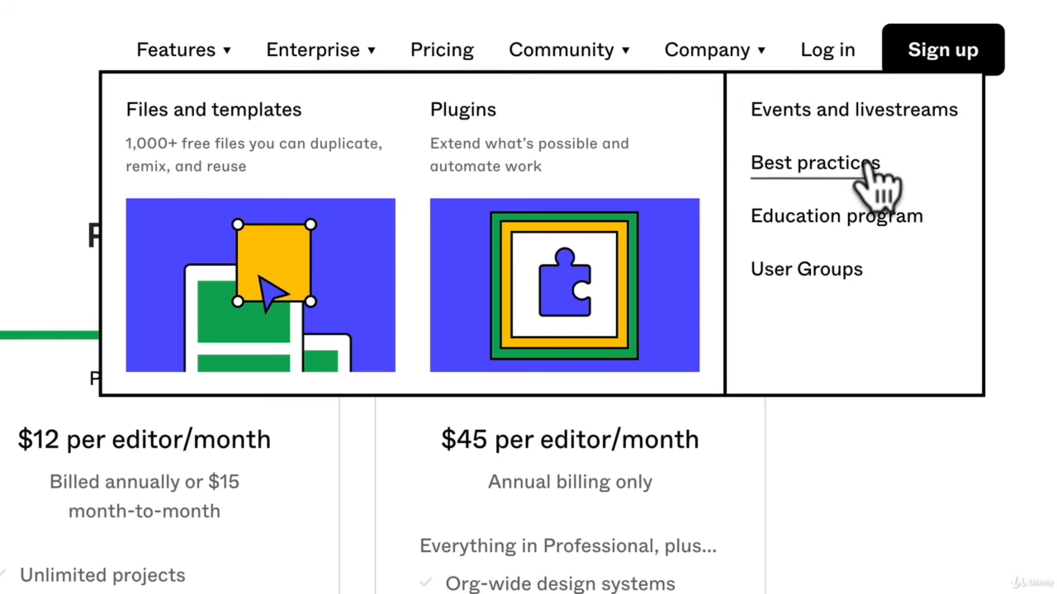